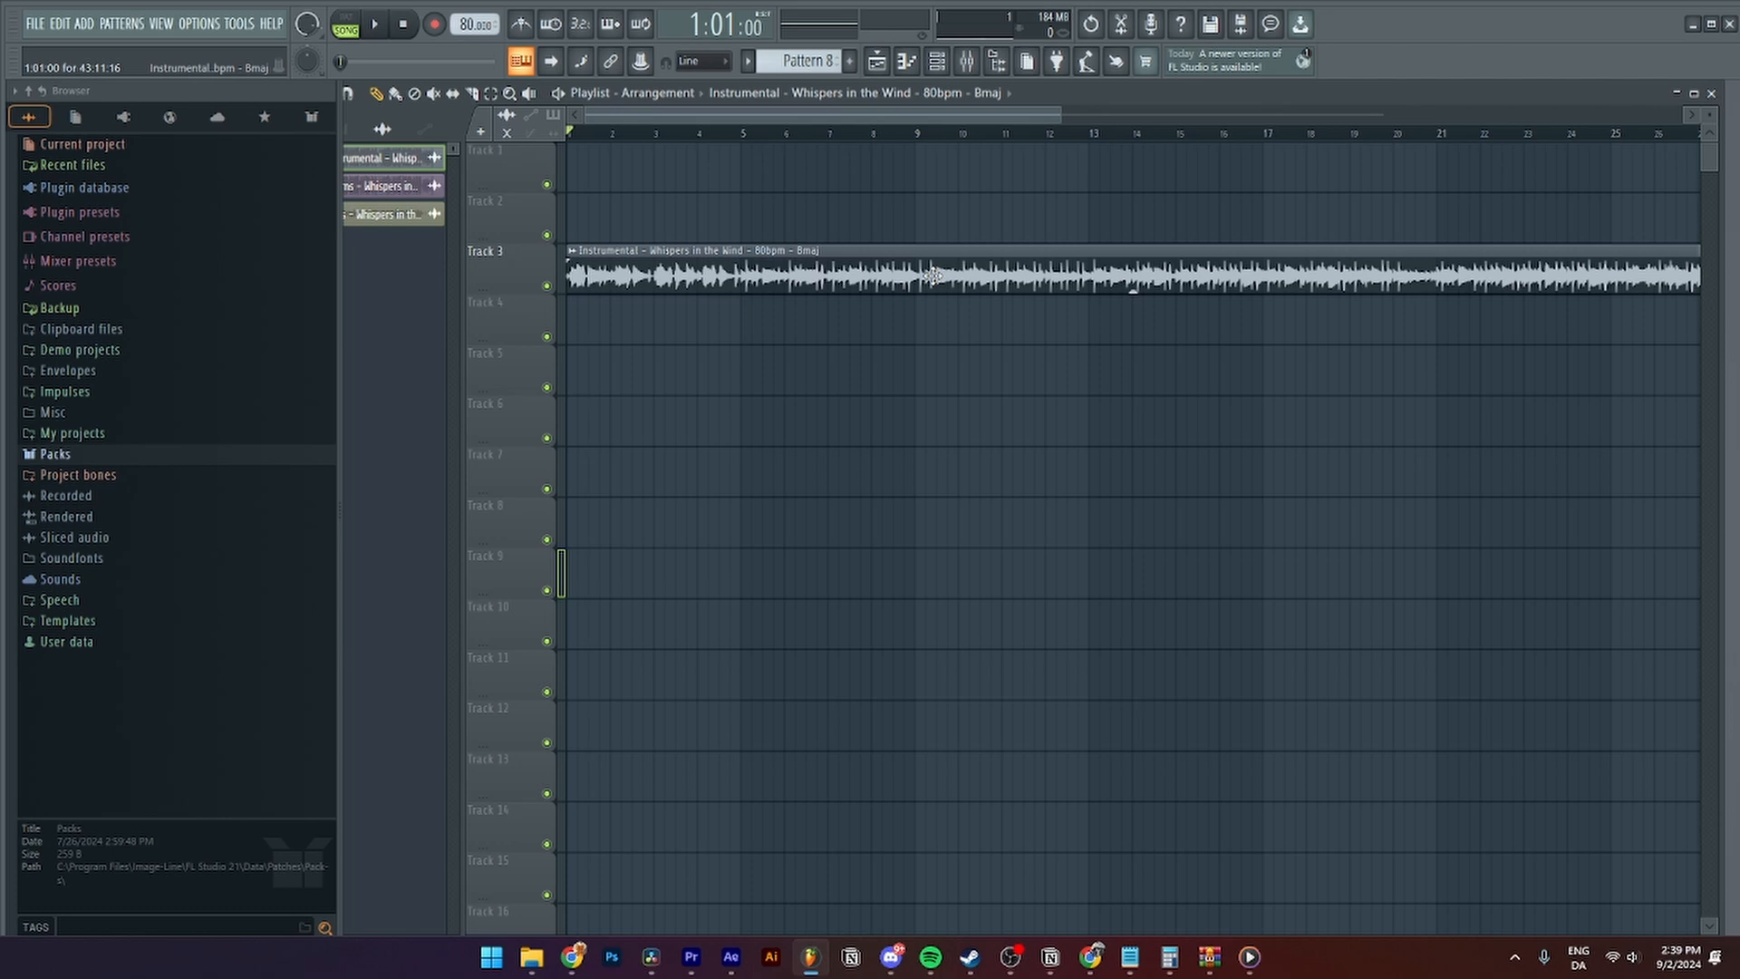
pyautogui.moveTo(778, 241)
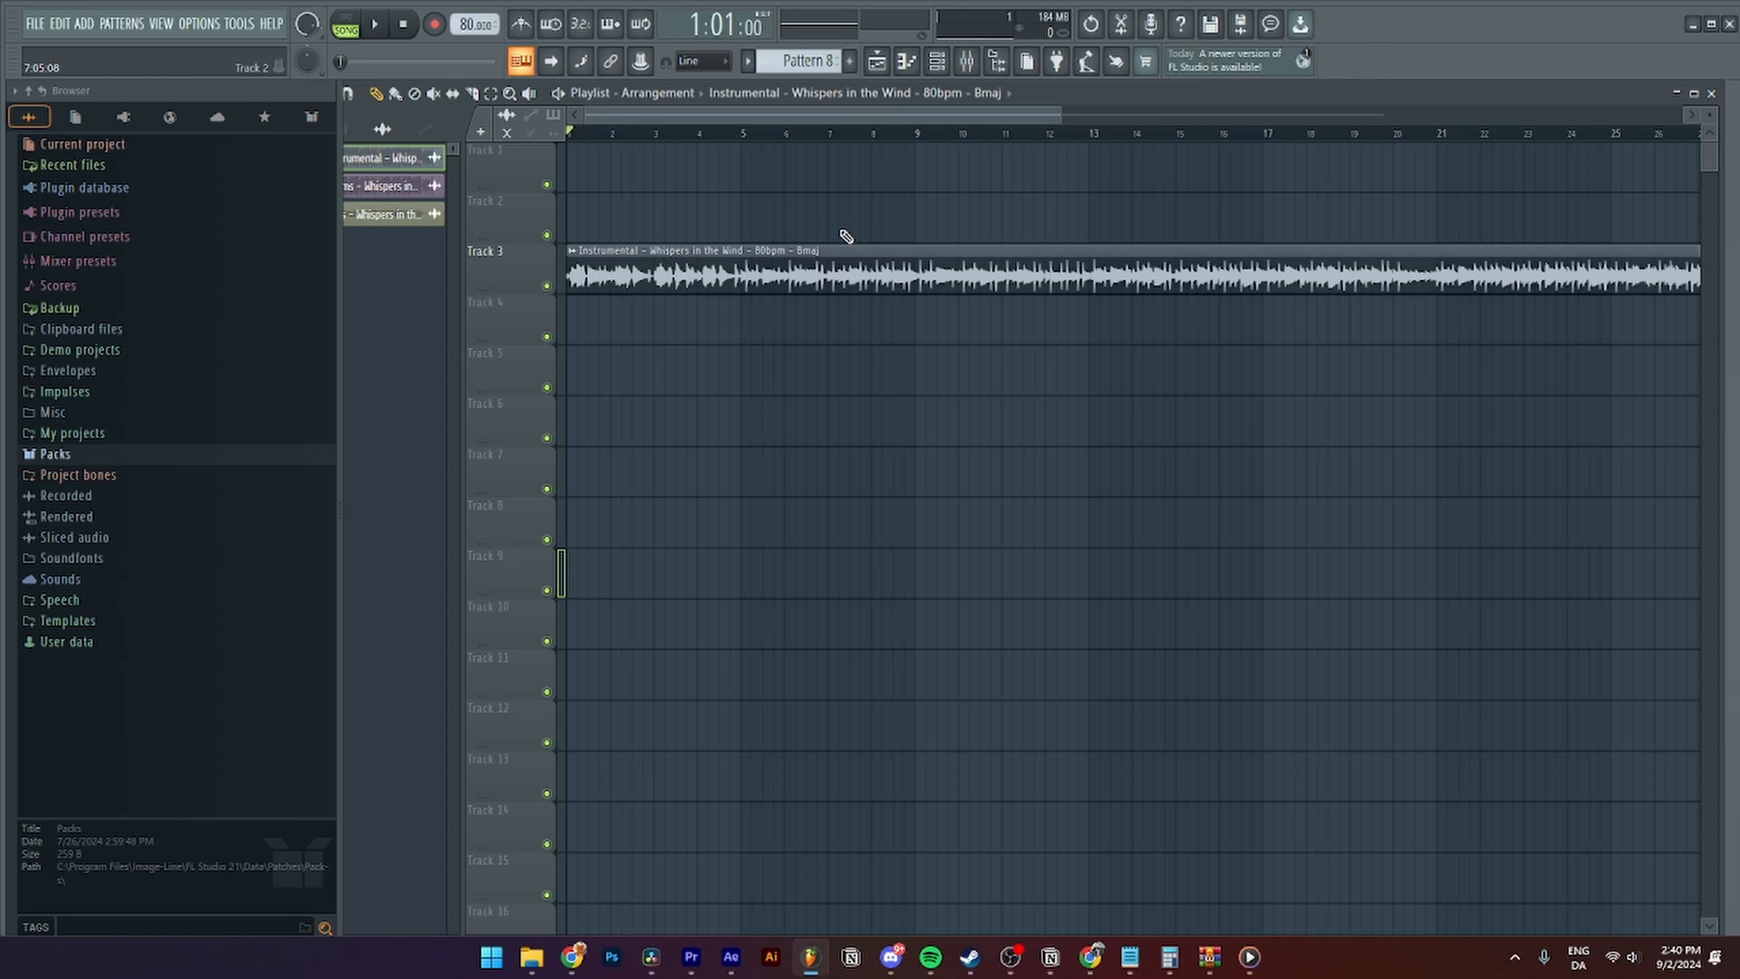
pyautogui.moveTo(814, 270)
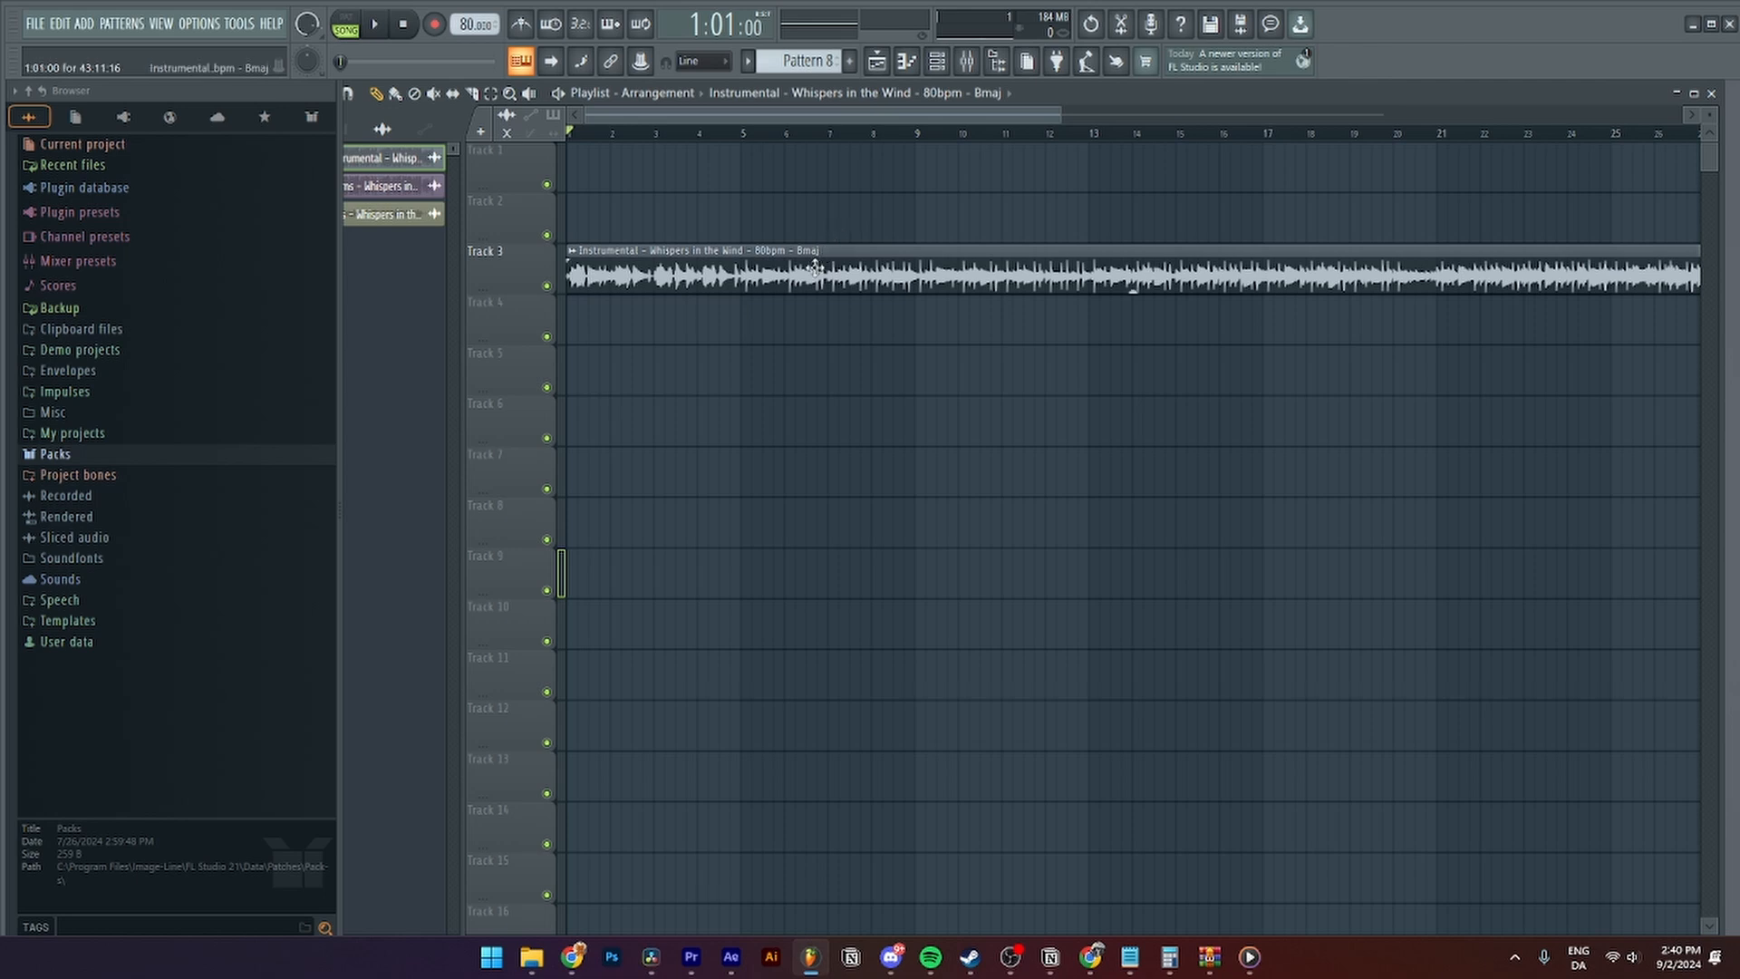
# Bring up the channel settings for the Instrumental – Whispers in the Wind clip on Track 3
pyautogui.doubleClick(810, 272)
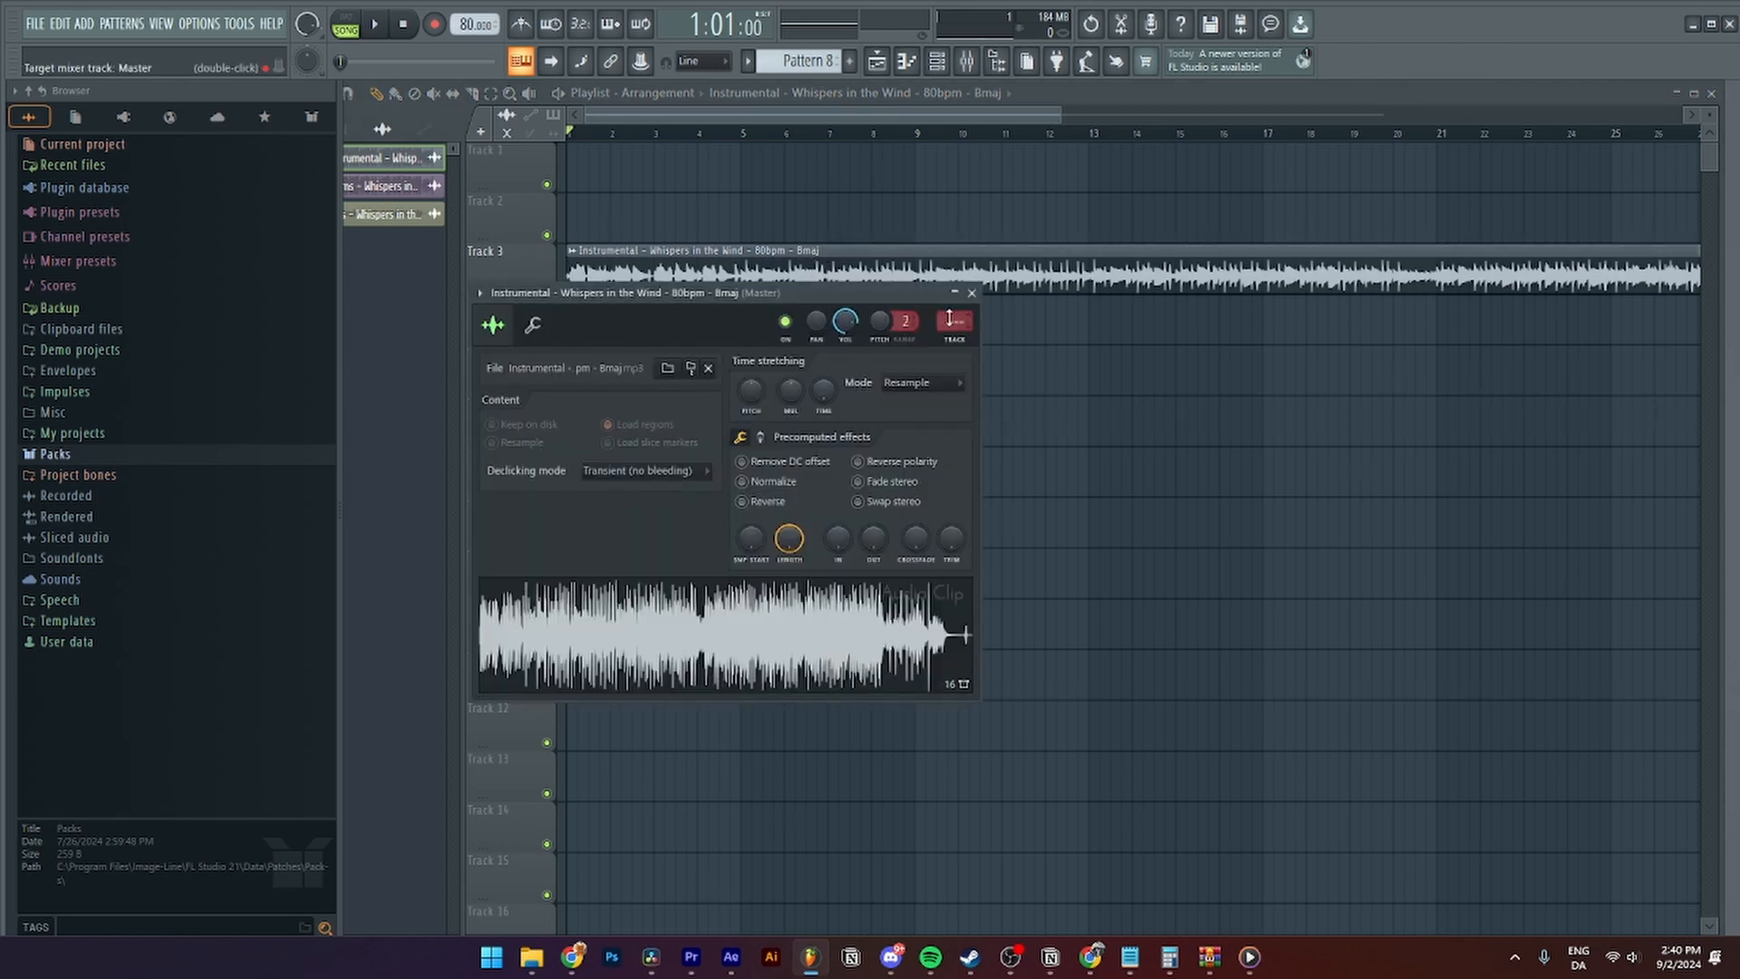
pyautogui.click(971, 292)
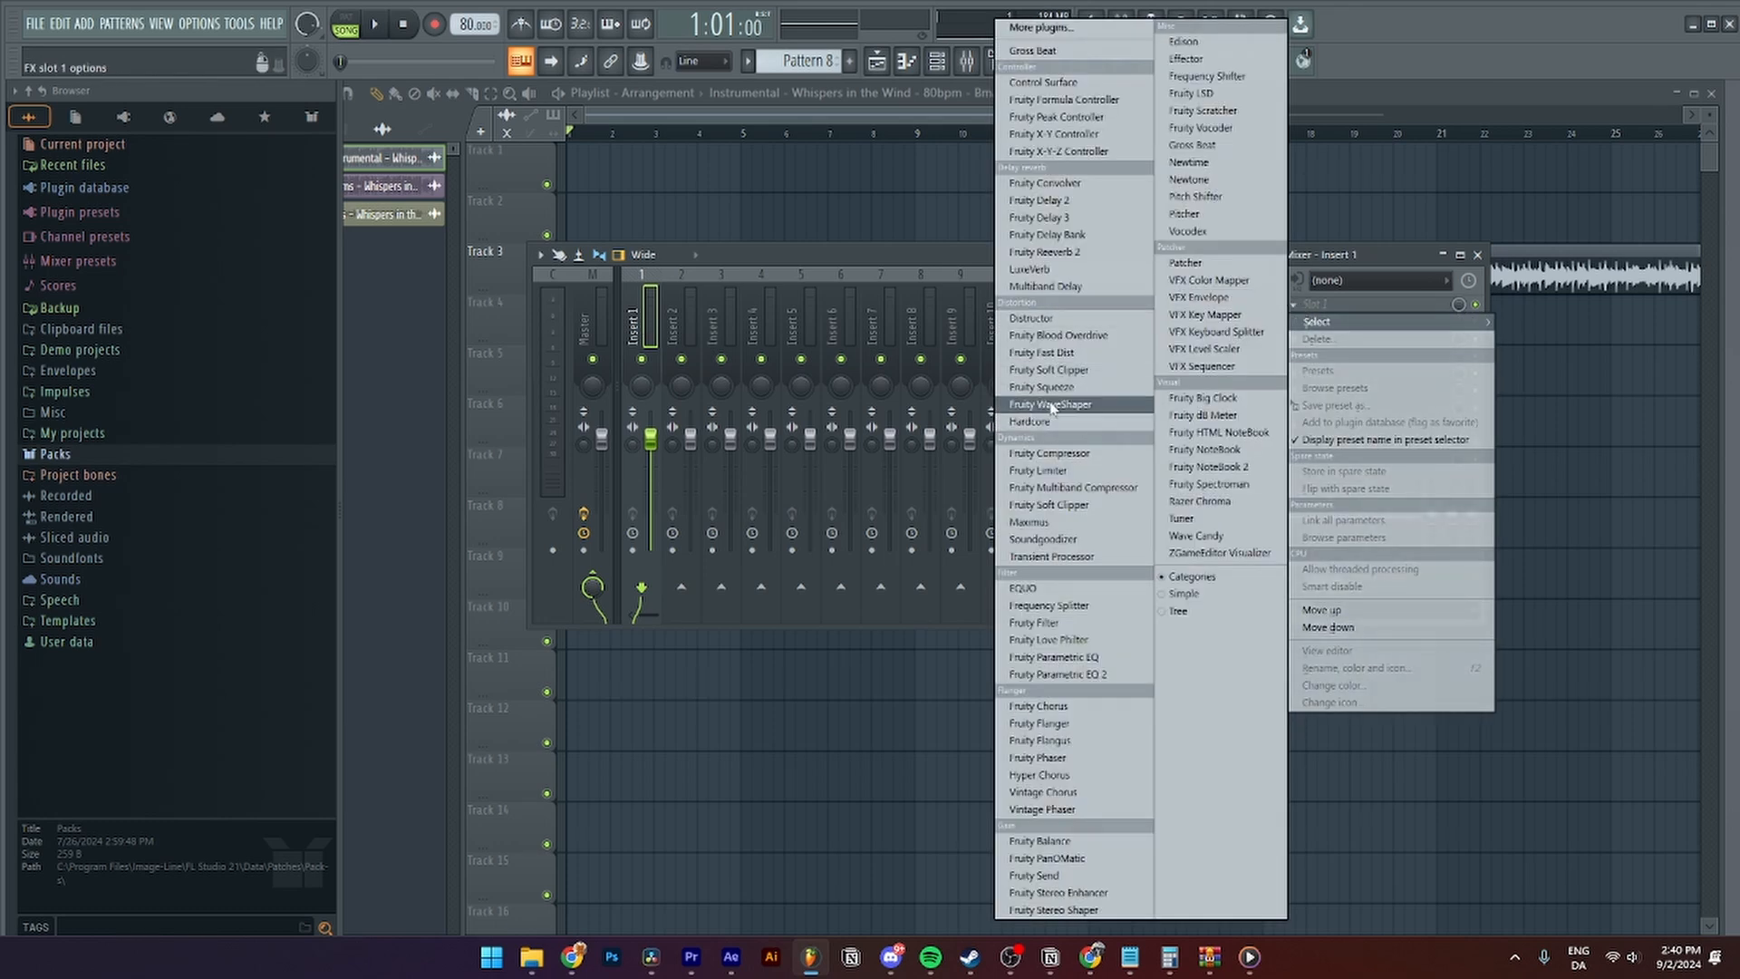
pyautogui.moveTo(1046, 234)
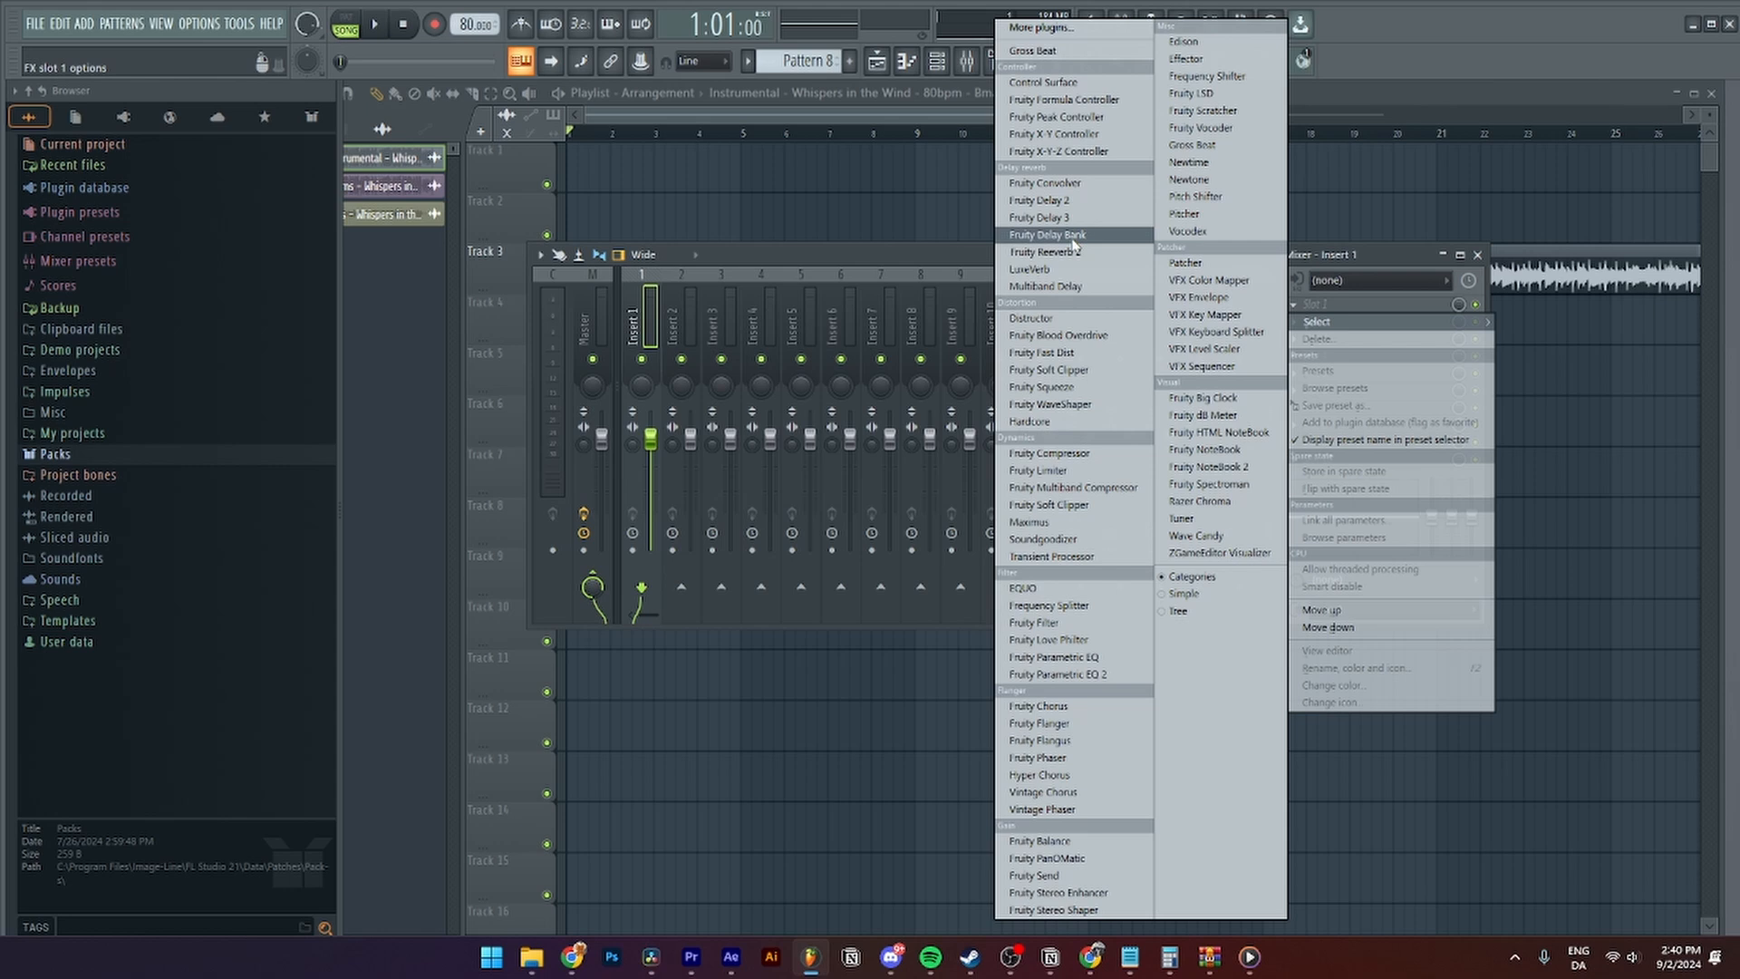
pyautogui.moveTo(1044, 252)
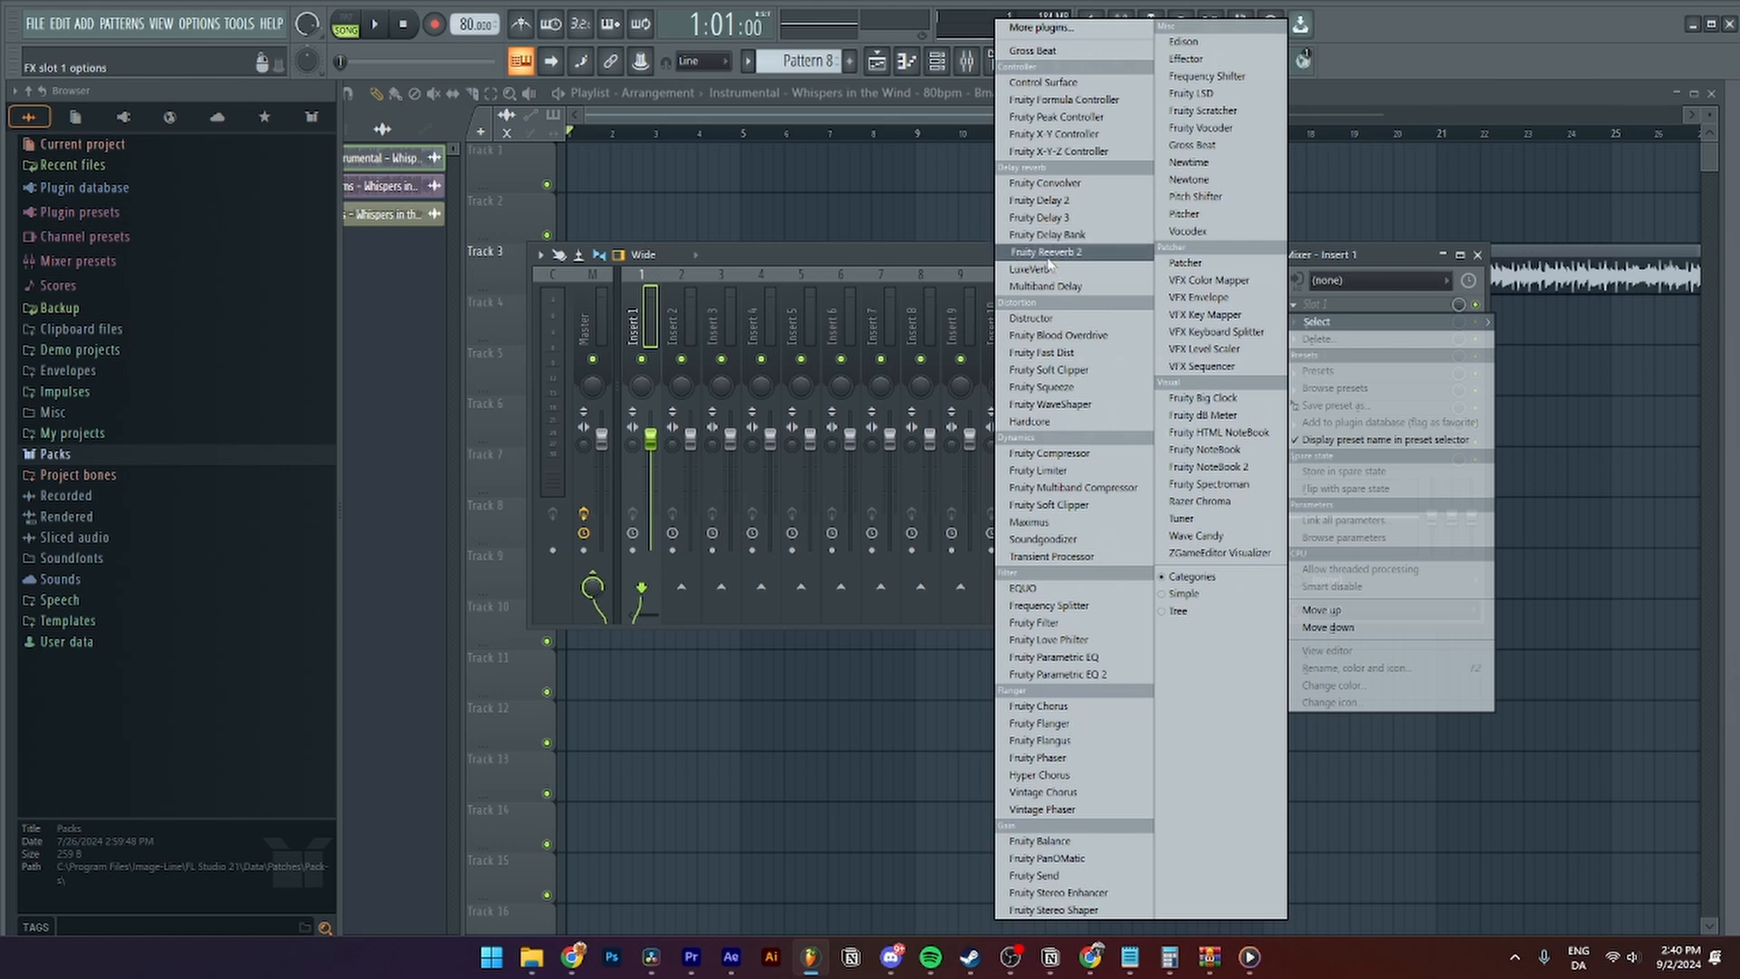
# Place Fruity Reeverb 2 from Delay reverb into the first FX slot of mixer insert 1
pyautogui.click(1044, 252)
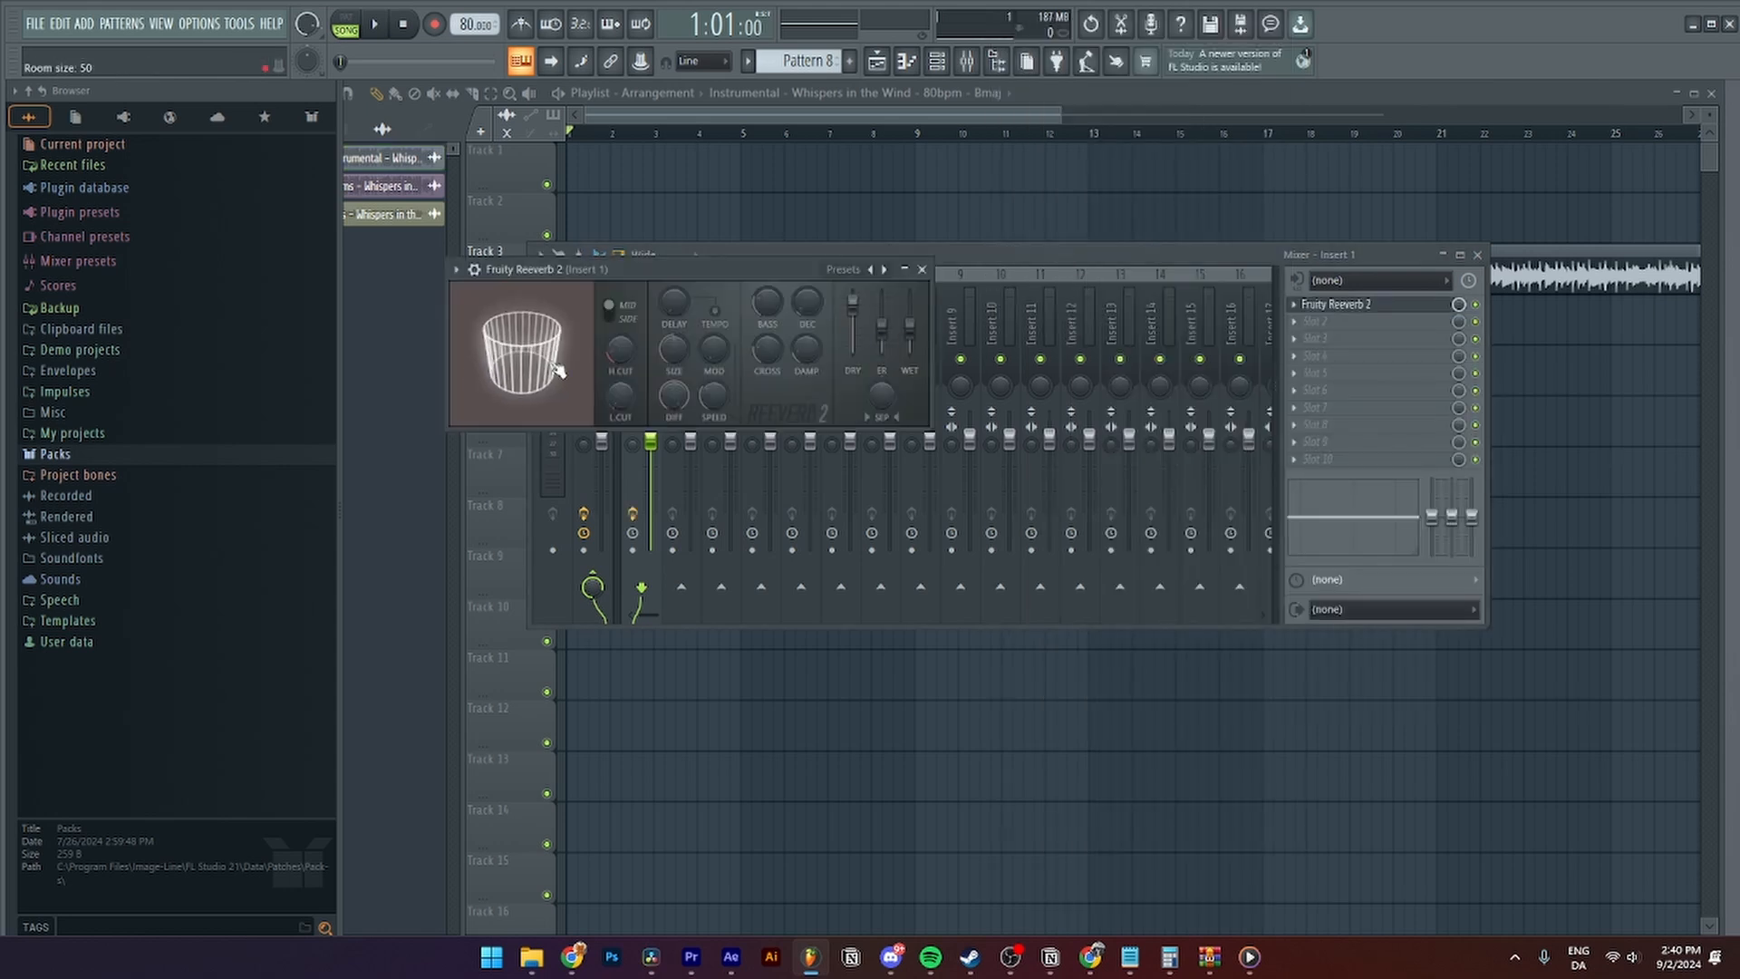